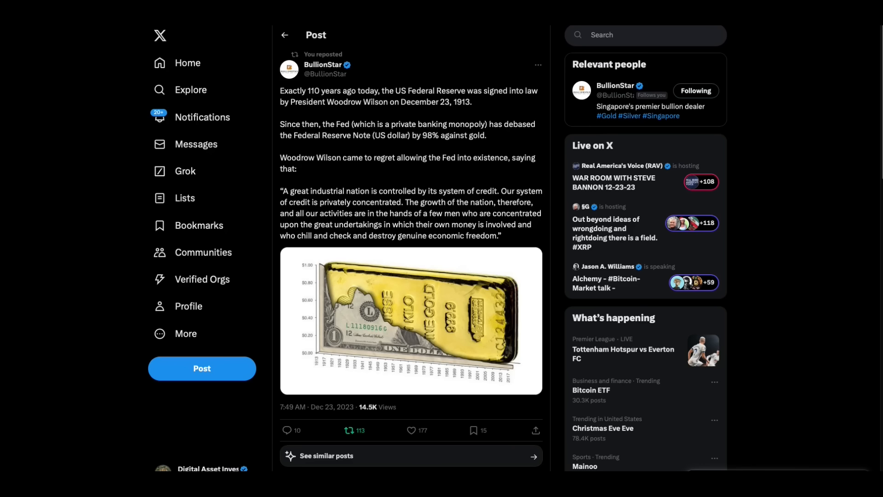
{"action": "mouse_move", "coordinate": [481, 171]}
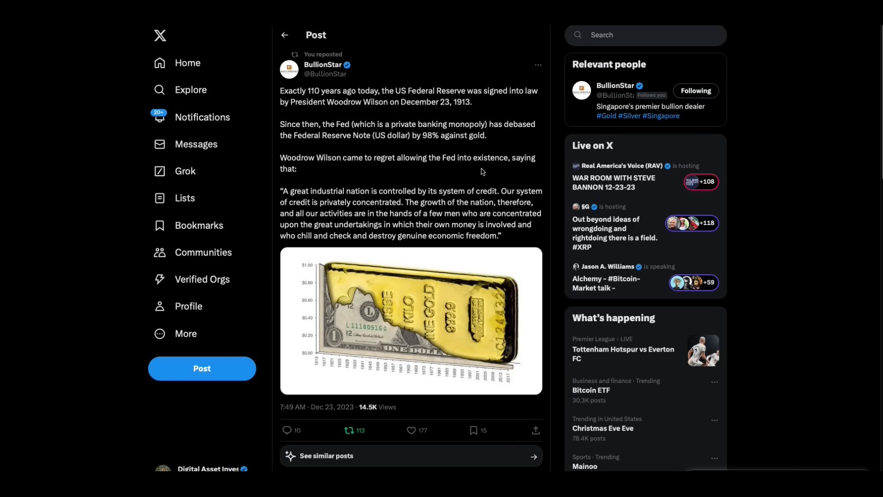
{"action": "mouse_move", "coordinate": [479, 111]}
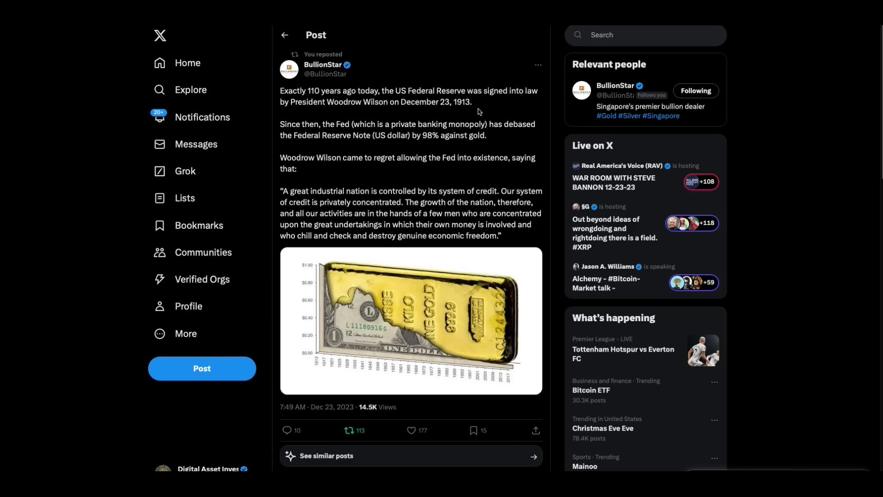
{"action": "mouse_move", "coordinate": [376, 171]}
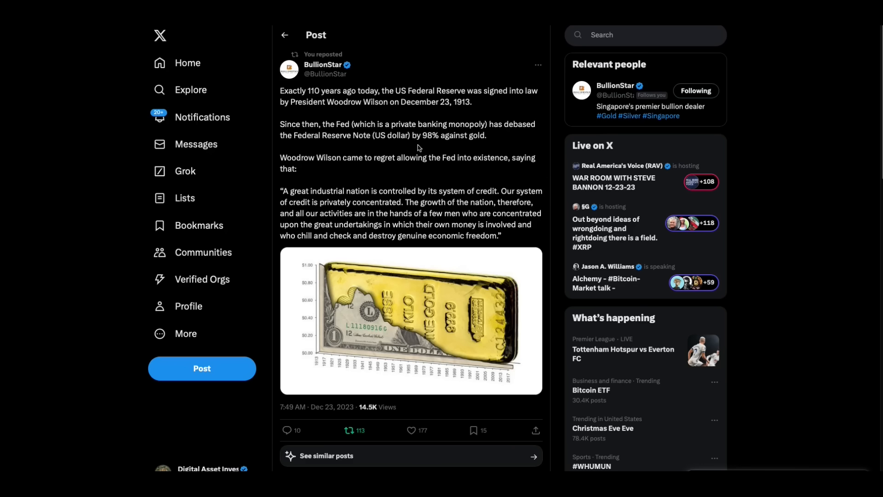
{"action": "mouse_move", "coordinate": [520, 157]}
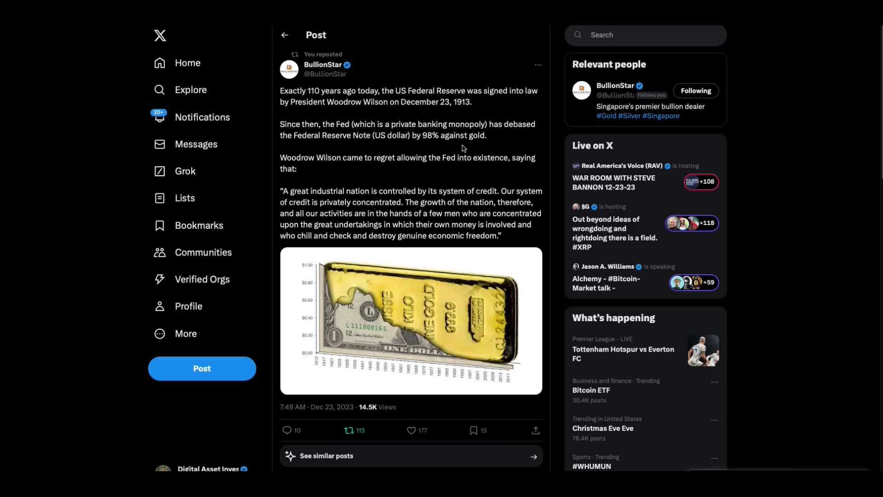
{"action": "mouse_move", "coordinate": [481, 152]}
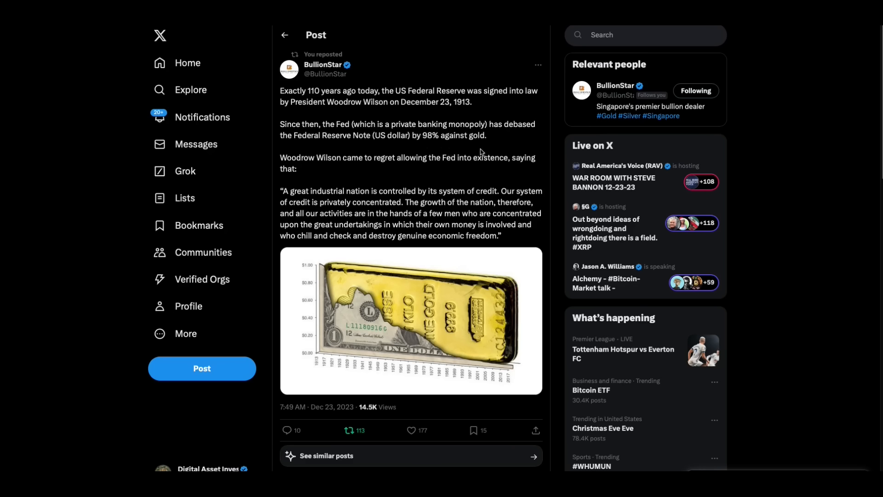
{"action": "mouse_move", "coordinate": [336, 179]}
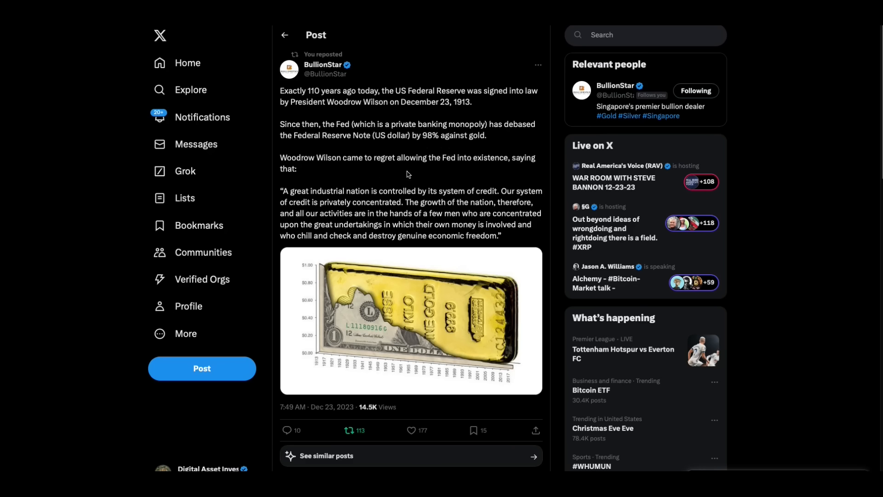
{"action": "mouse_move", "coordinate": [507, 178]}
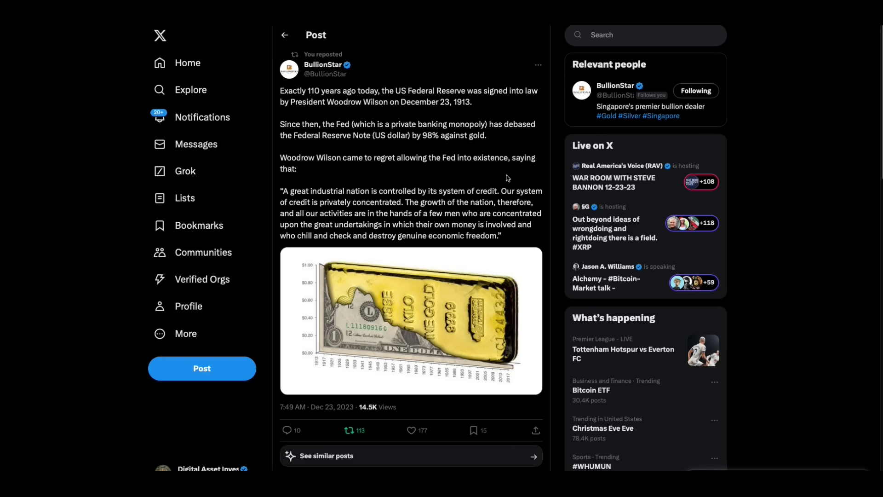
{"action": "mouse_move", "coordinate": [366, 263]}
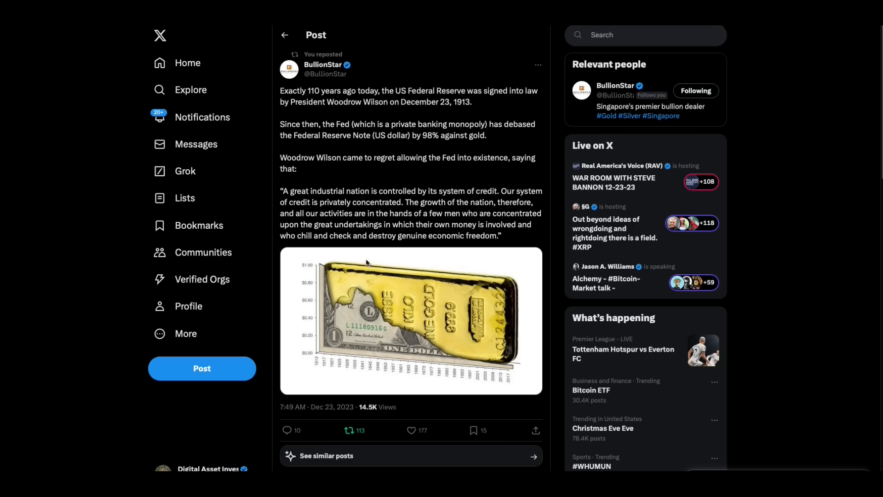
Step: Open the BOMBSHELL ALERT ETHGATE post and view its embedded interview video
{"action": "left_click", "coordinate": [349, 429]}
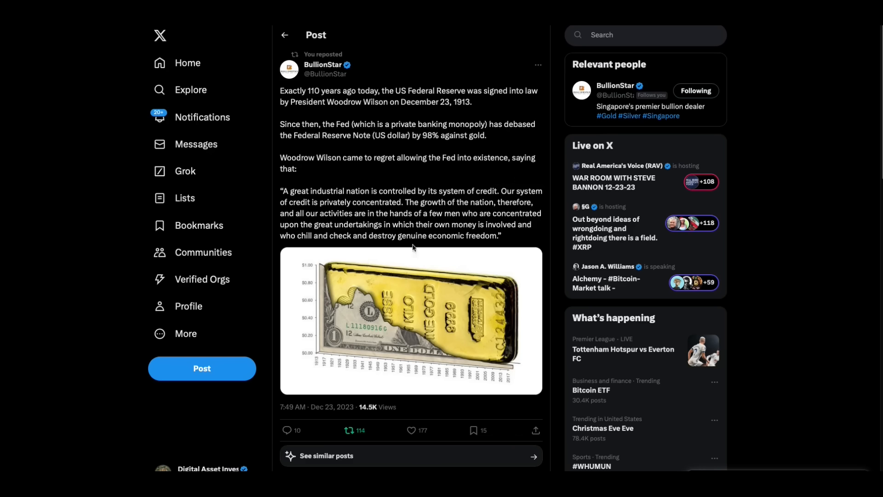
{"action": "mouse_move", "coordinate": [494, 244]}
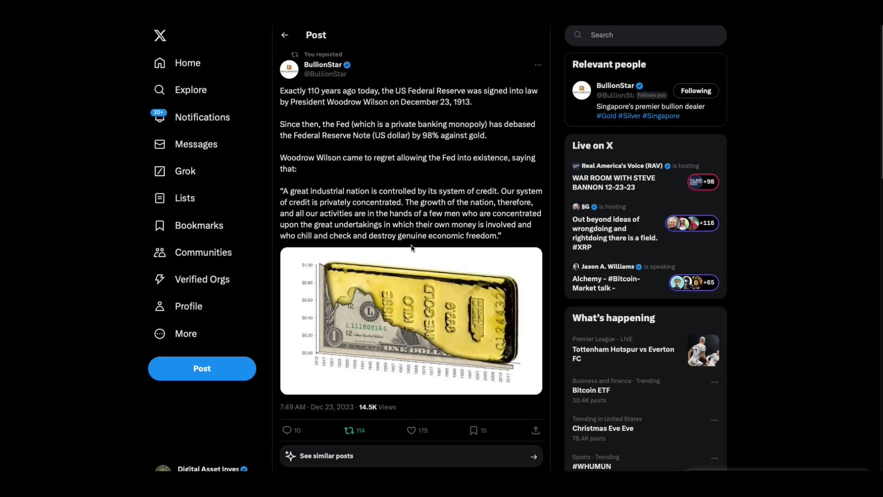
{"action": "mouse_move", "coordinate": [426, 418]}
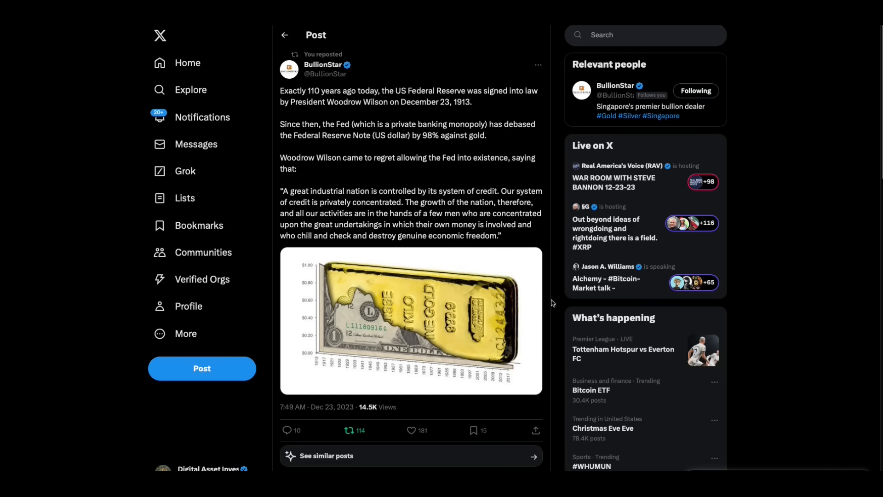
{"action": "mouse_move", "coordinate": [566, 304]}
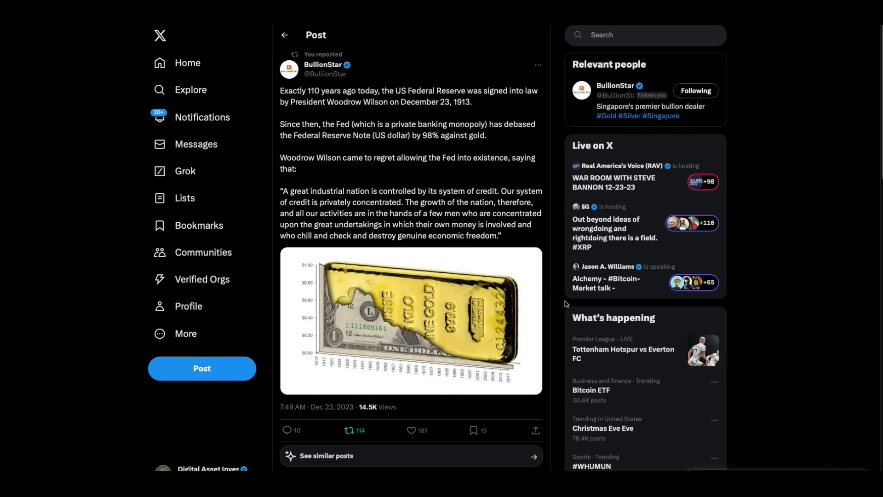
{"action": "mouse_move", "coordinate": [636, 253]}
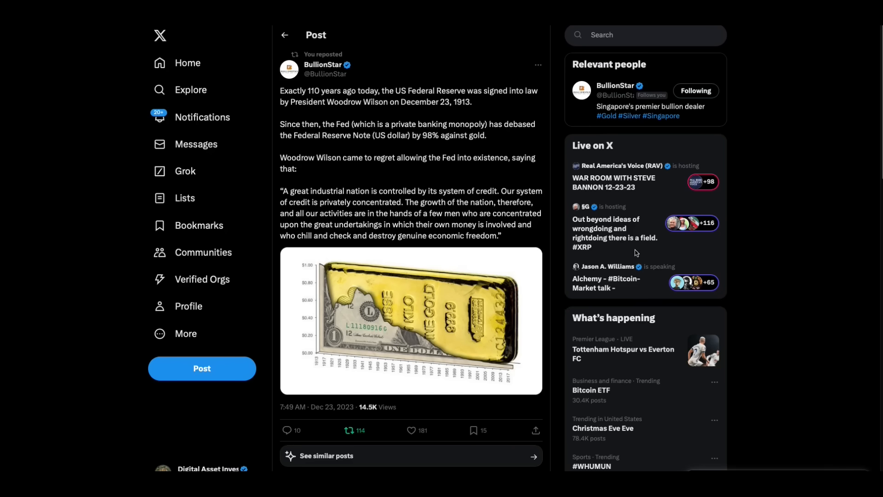
{"action": "mouse_move", "coordinate": [432, 378]}
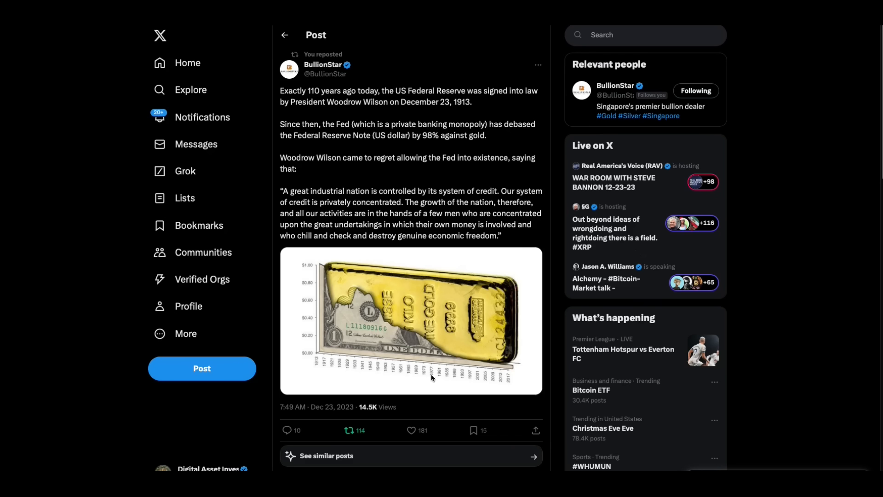
{"action": "mouse_move", "coordinate": [444, 123]}
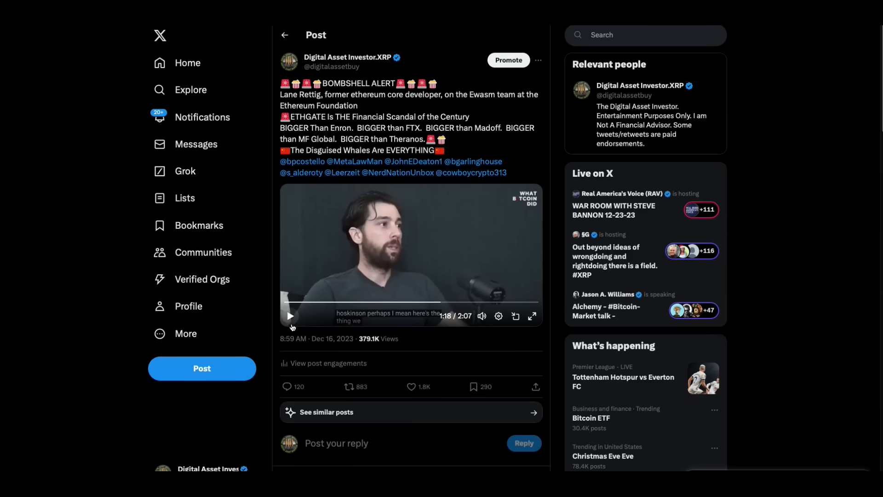
{"action": "mouse_move", "coordinate": [290, 316]}
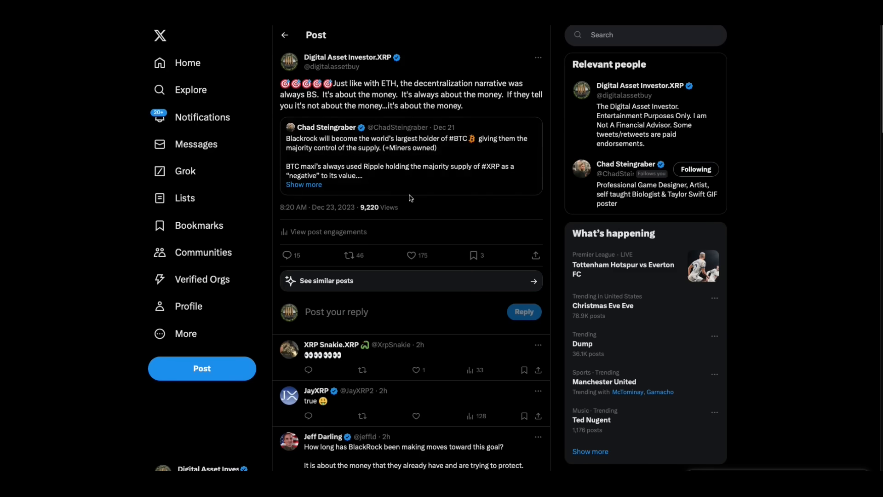
{"action": "mouse_move", "coordinate": [430, 178]}
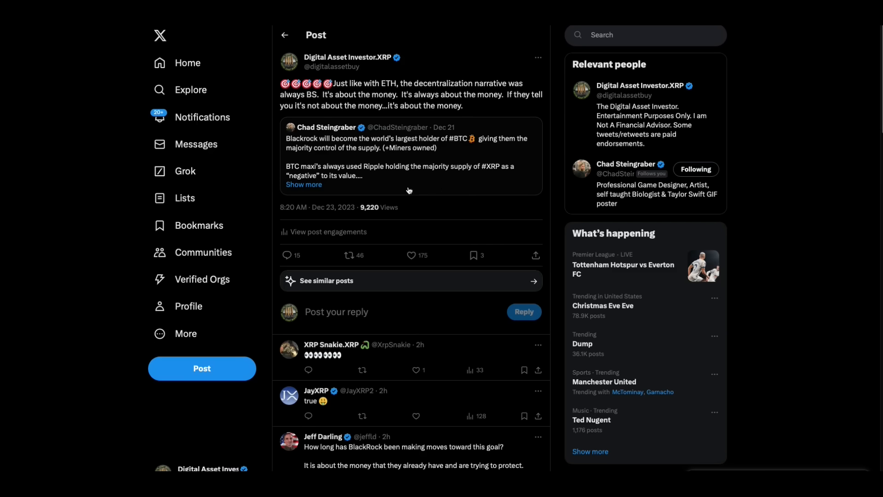
{"action": "mouse_move", "coordinate": [432, 183]}
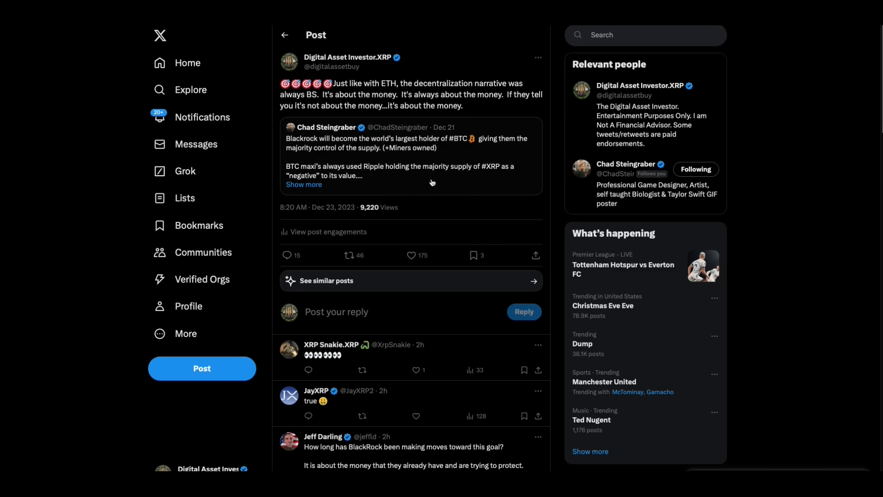
{"action": "mouse_move", "coordinate": [450, 183]}
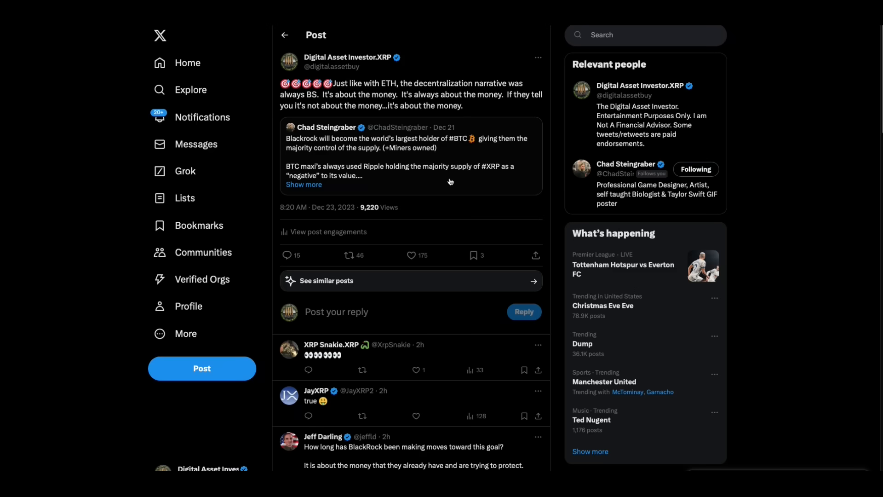
Step: Open the 'Just like with ETH…' post quoting the BlackRock Bitcoin post
{"action": "left_click", "coordinate": [404, 156]}
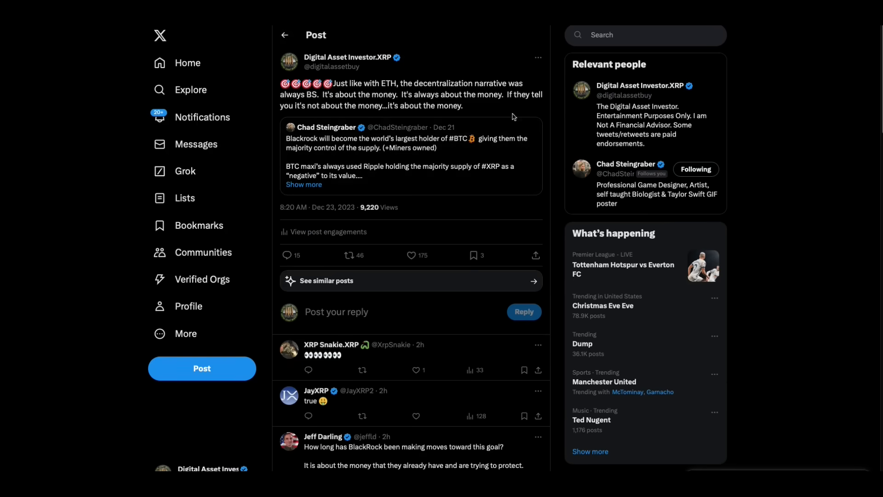
{"action": "mouse_move", "coordinate": [501, 111]}
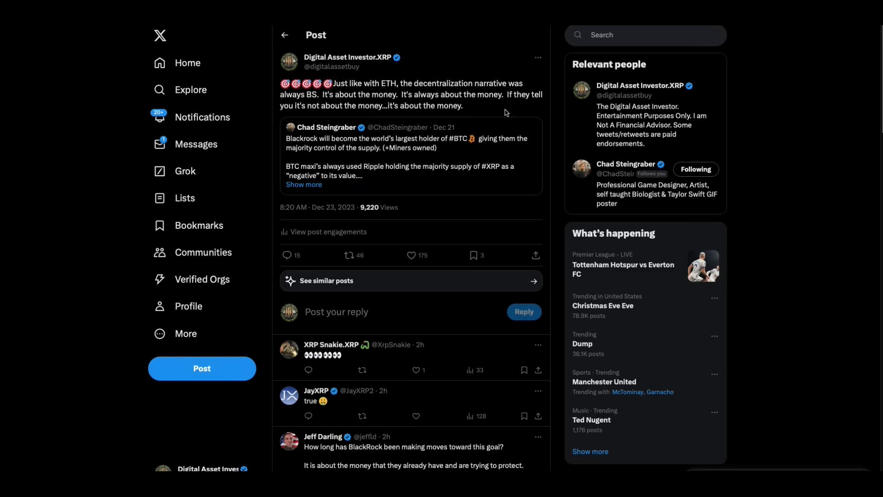
{"action": "mouse_move", "coordinate": [484, 115]}
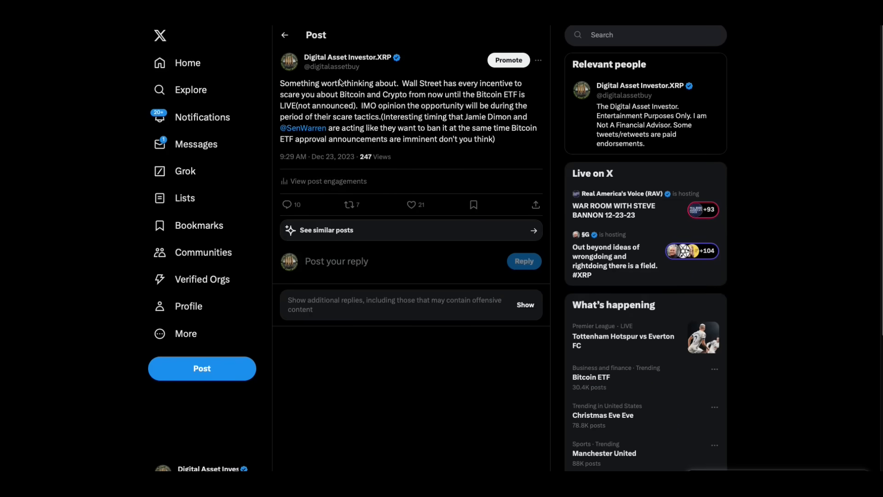
{"action": "mouse_move", "coordinate": [646, 32]}
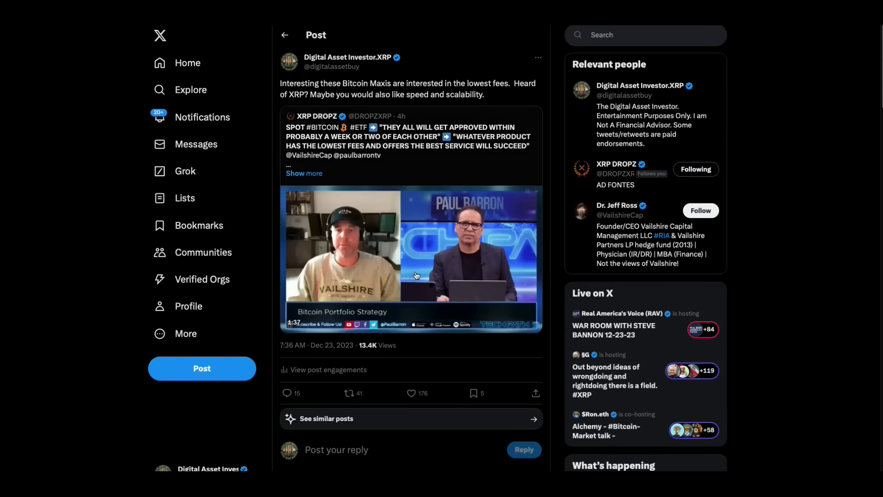
Step: Play the quoted XRP DROPZ interview video in the 'Interesting these Bitcoin Maxis' post
{"action": "left_click", "coordinate": [411, 258]}
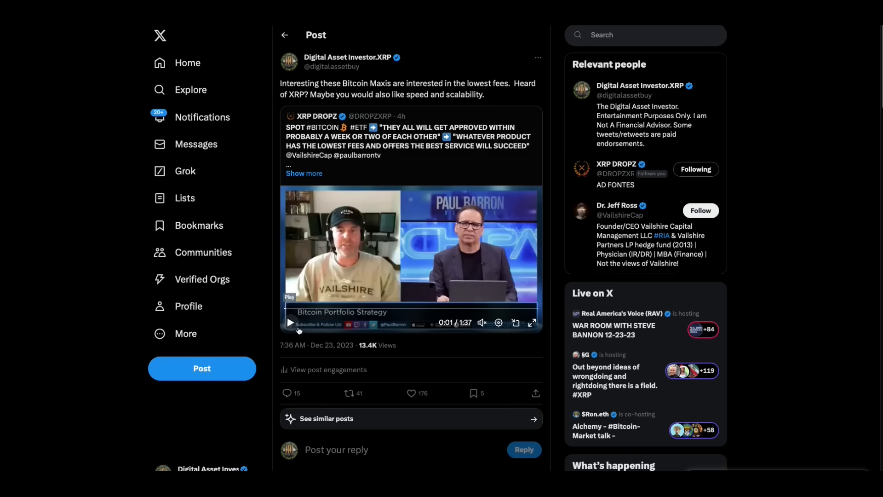
{"action": "mouse_move", "coordinate": [291, 324]}
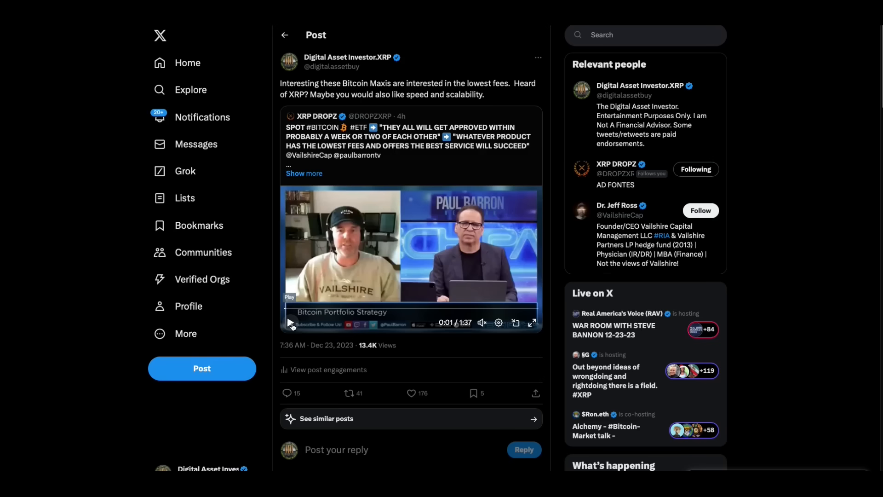
Step: Resume the quoted XRP DROPZ video, watch about a minute, then pause it
{"action": "left_click", "coordinate": [289, 324]}
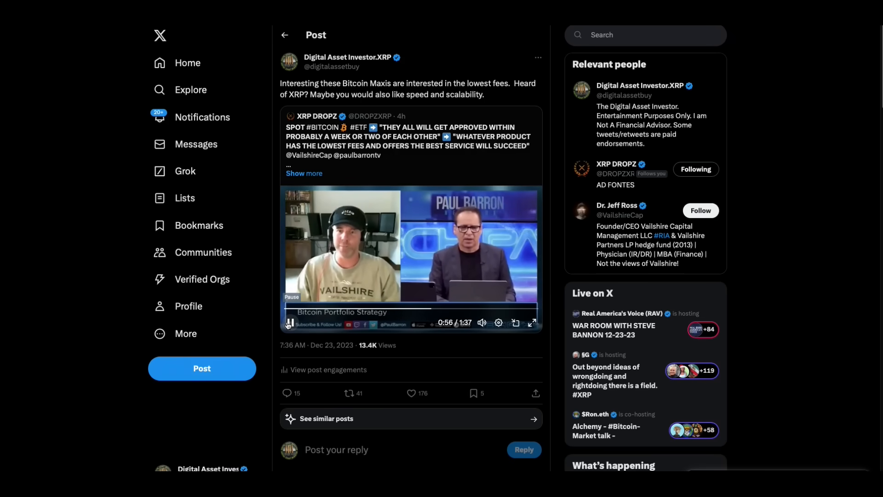
{"action": "left_click", "coordinate": [290, 322]}
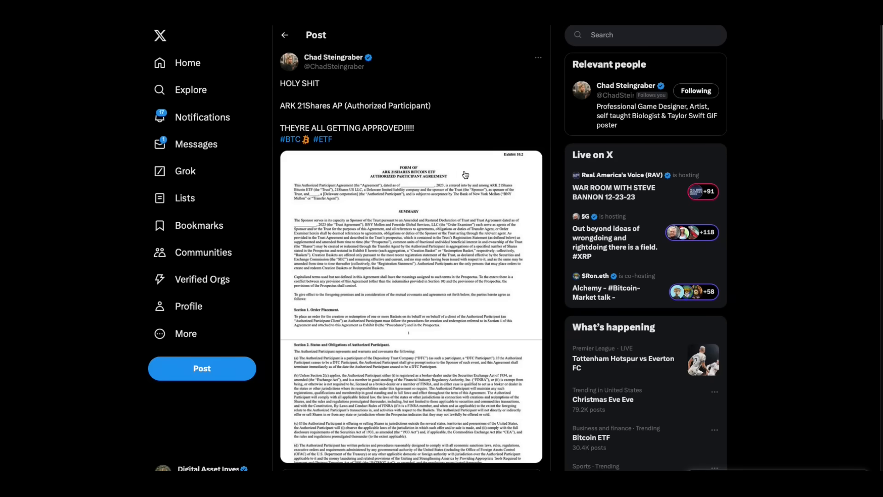
{"action": "mouse_move", "coordinate": [461, 142]}
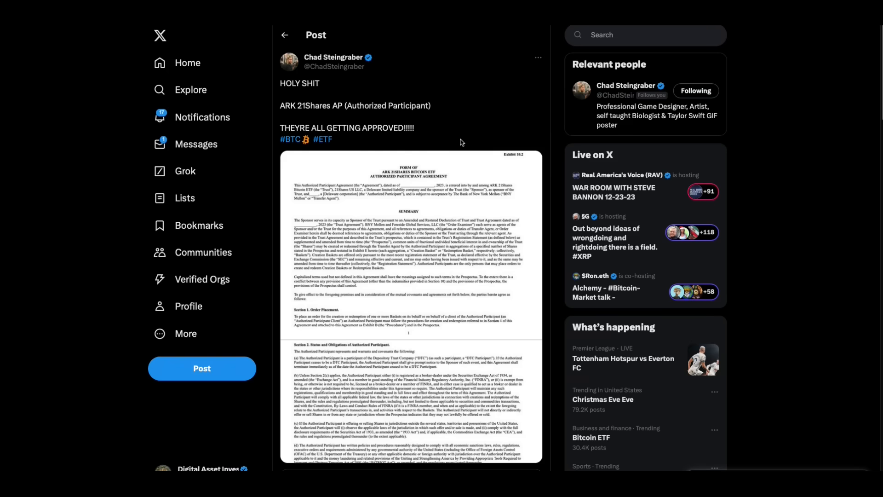
{"action": "mouse_move", "coordinate": [469, 261]}
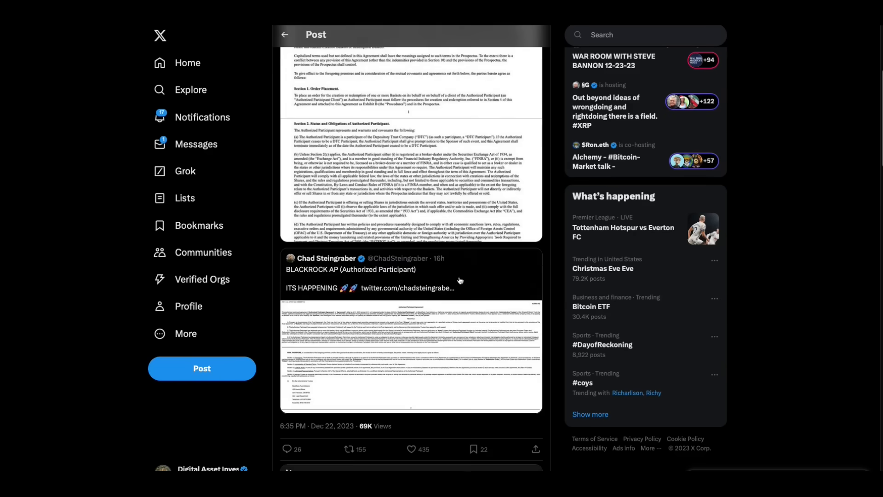
{"action": "mouse_move", "coordinate": [472, 346]}
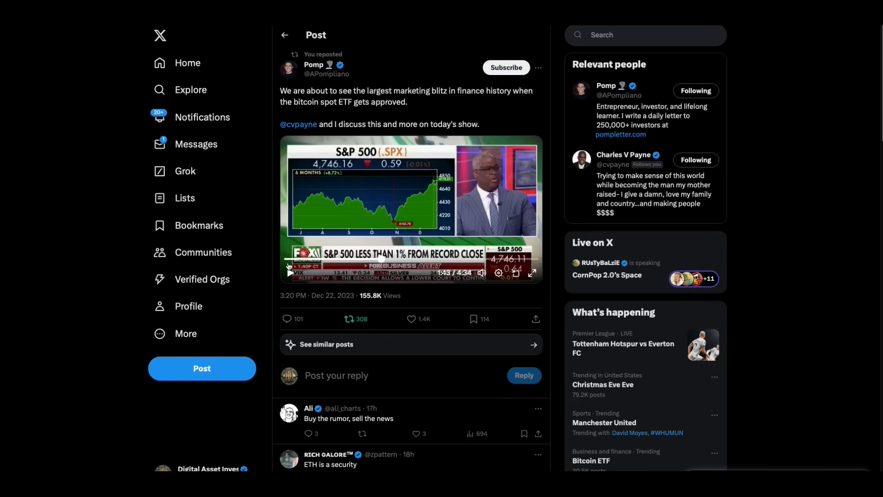
Step: Restart the Pomp post's Making Money video from 0:00 and pause at 0:04
{"action": "left_click", "coordinate": [351, 319]}
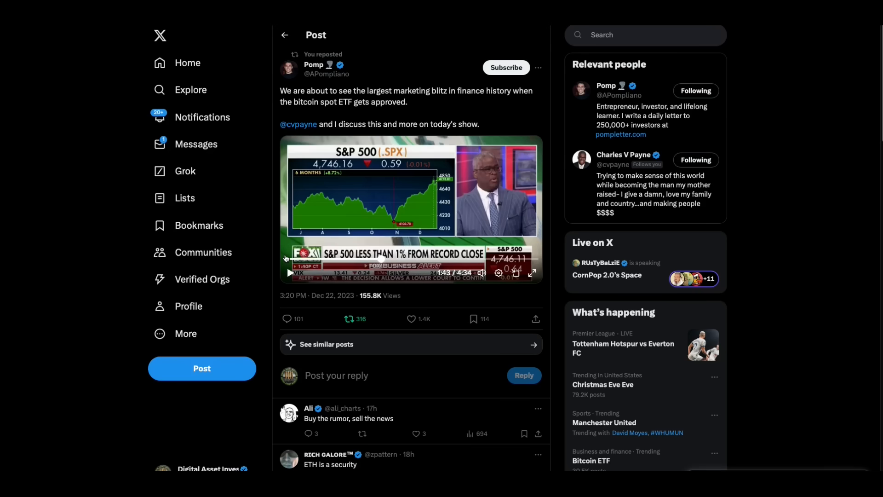
{"action": "left_click", "coordinate": [289, 273]}
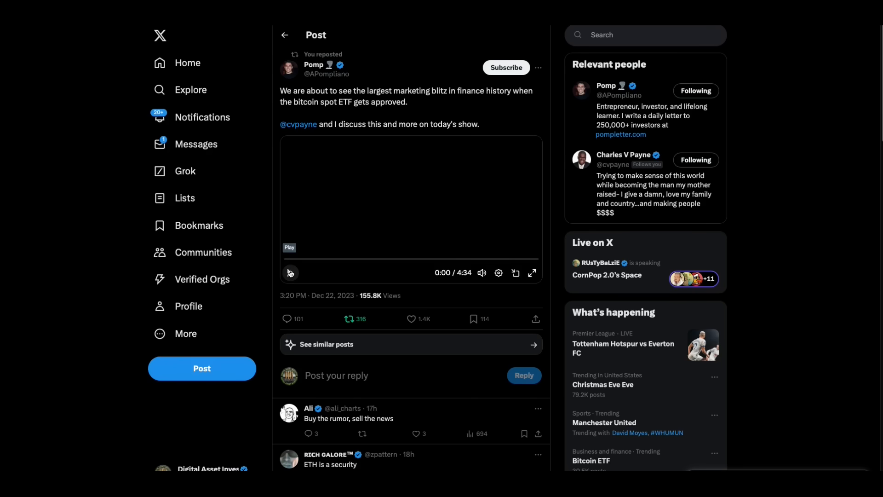
{"action": "left_click", "coordinate": [289, 273]}
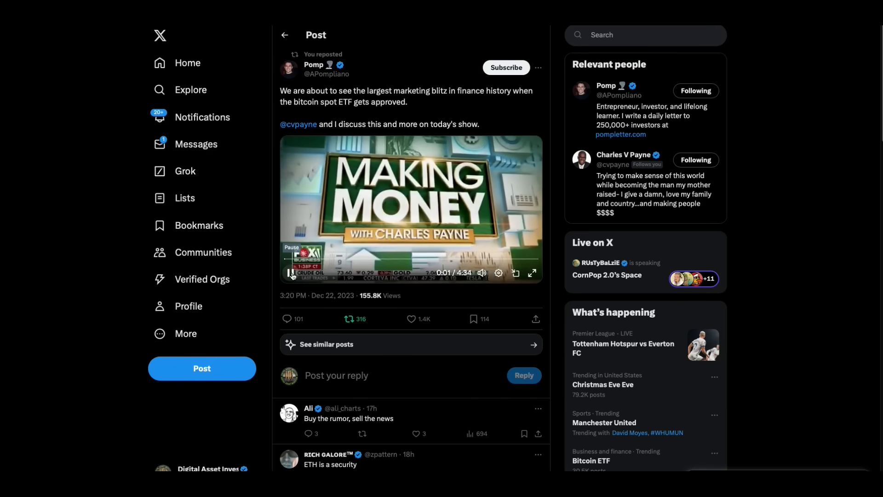
{"action": "left_click", "coordinate": [289, 273]}
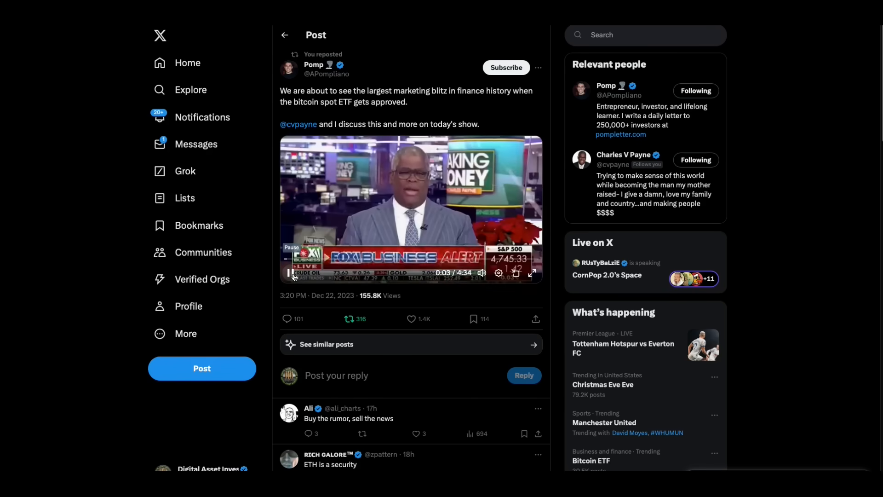
{"action": "left_click", "coordinate": [288, 273]}
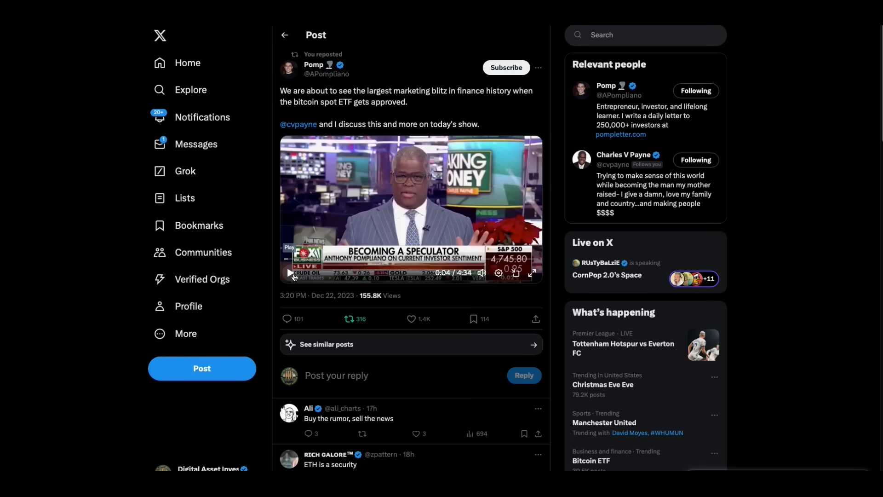
Step: Resume the Charles Payne Making Money video and let it run to about 1:41
{"action": "left_click", "coordinate": [288, 276]}
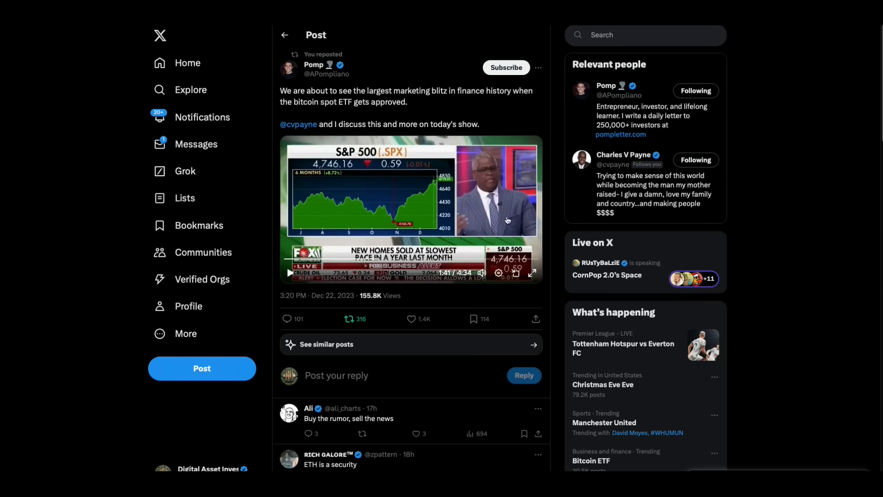
{"action": "mouse_move", "coordinate": [758, 264]}
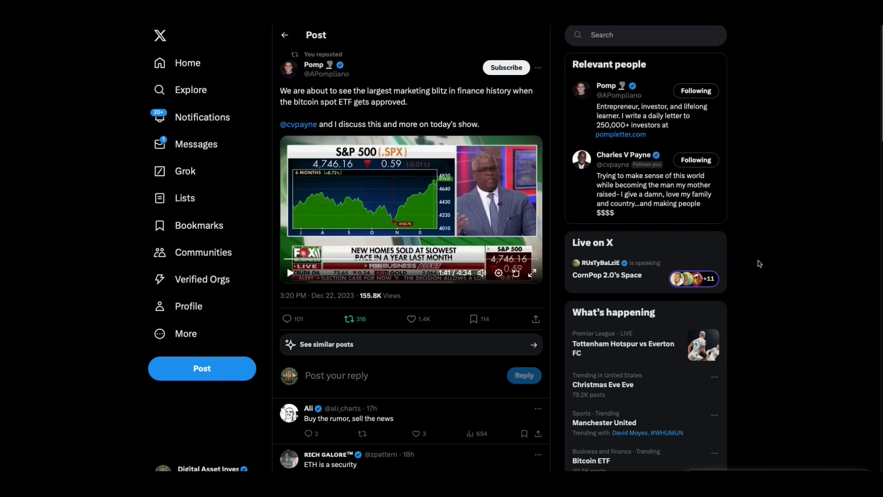
{"action": "mouse_move", "coordinate": [762, 266]}
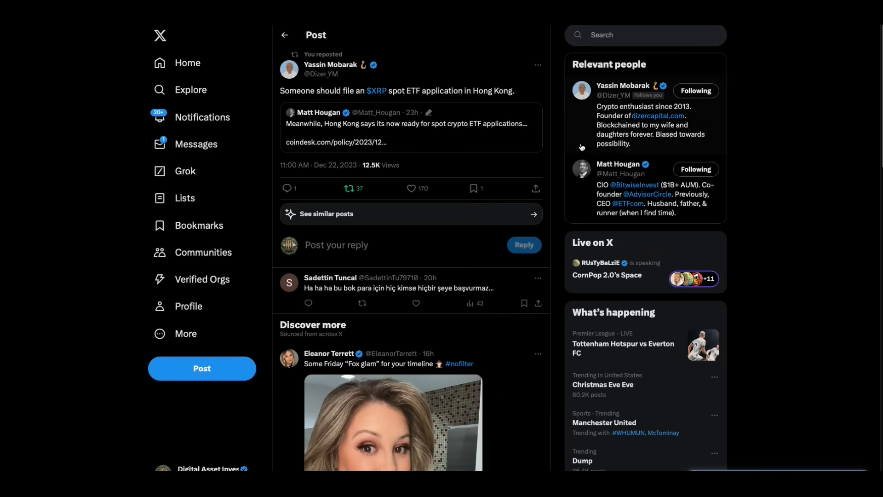
{"action": "mouse_move", "coordinate": [558, 153]}
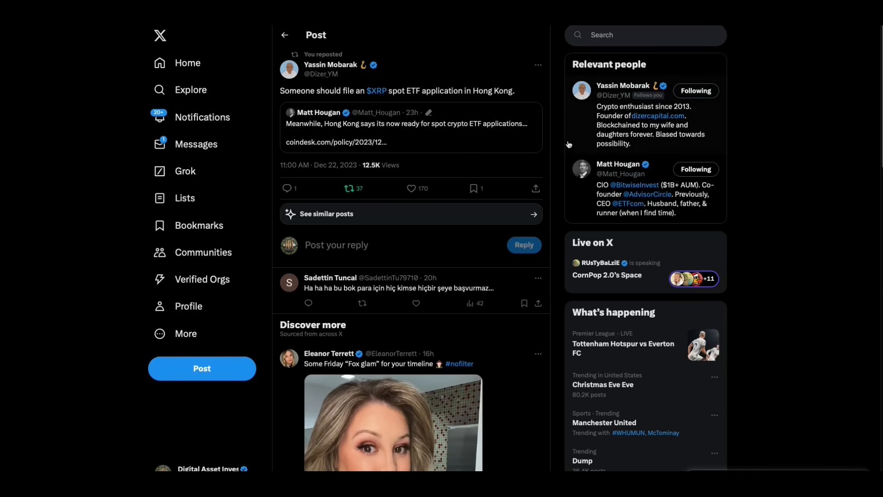
{"action": "mouse_move", "coordinate": [551, 139]}
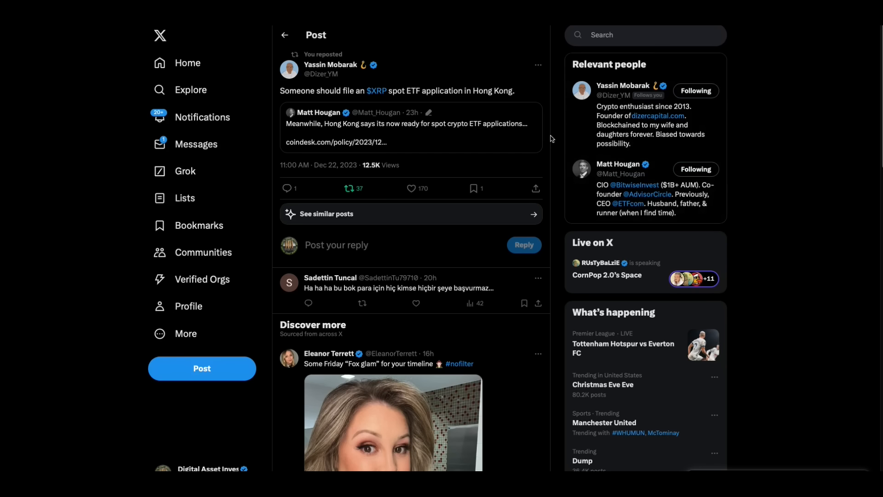
{"action": "mouse_move", "coordinate": [551, 140]}
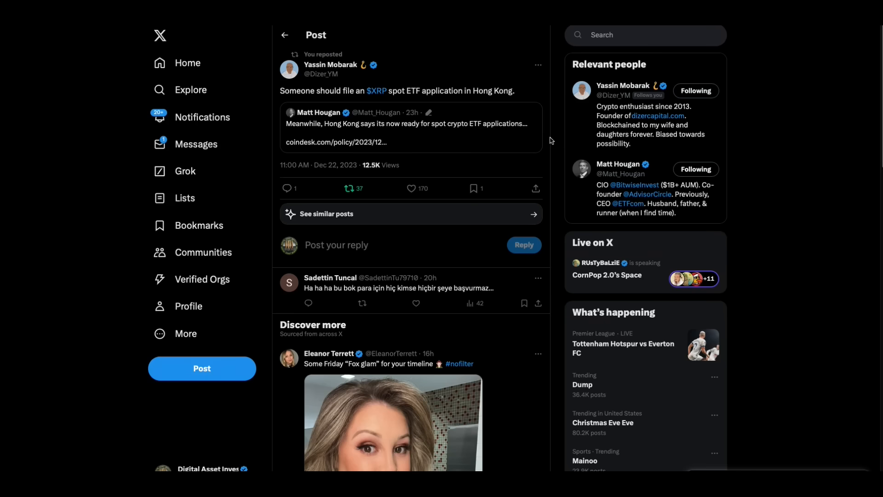
{"action": "mouse_move", "coordinate": [599, 208]}
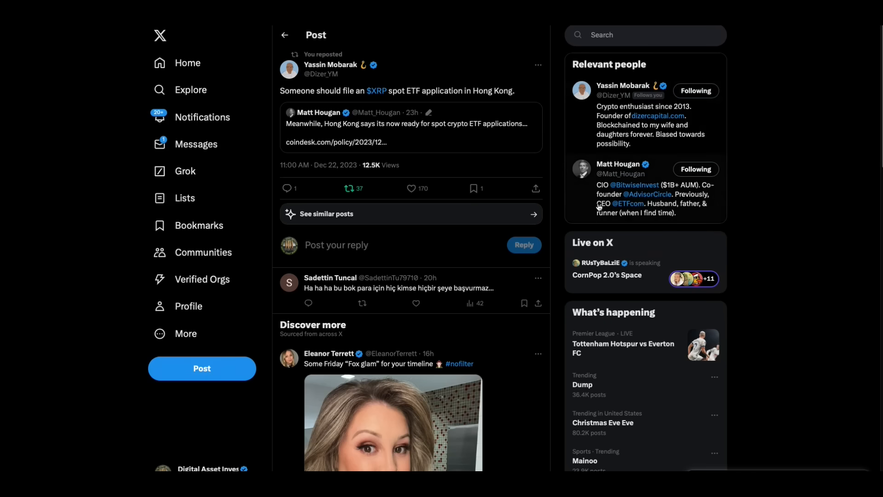
{"action": "mouse_move", "coordinate": [442, 164]}
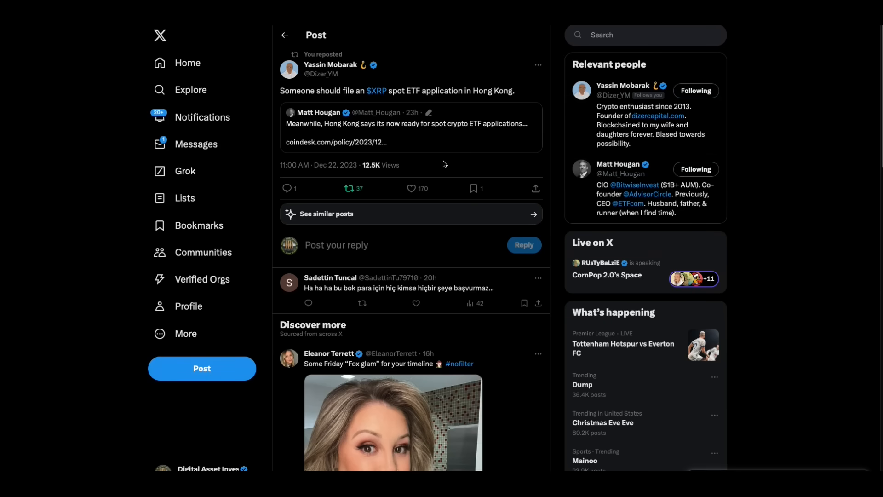
{"action": "mouse_move", "coordinate": [458, 137]}
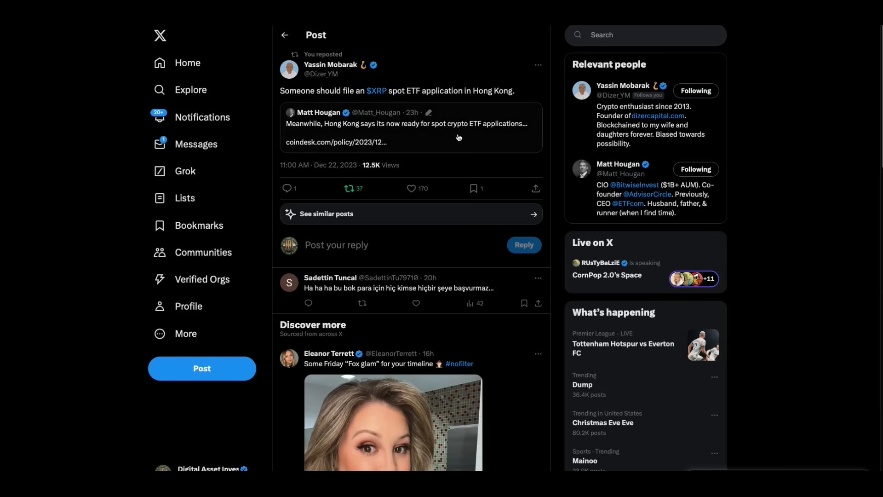
{"action": "mouse_move", "coordinate": [563, 144]}
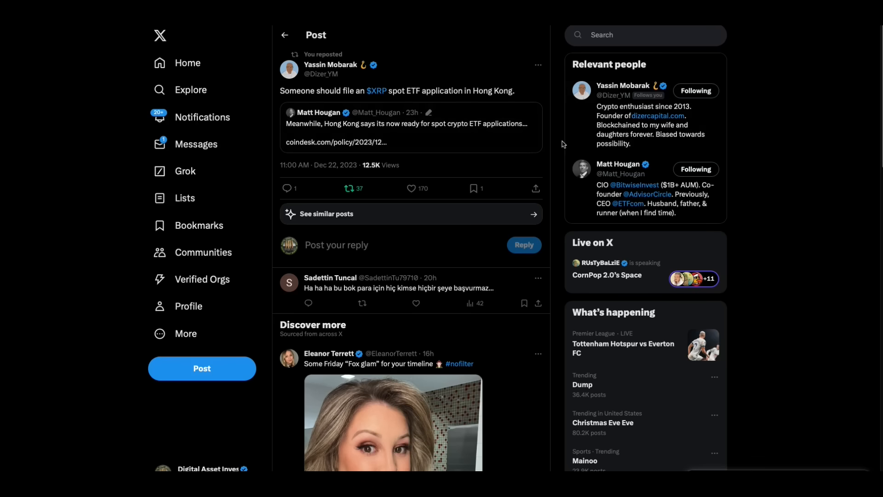
{"action": "mouse_move", "coordinate": [320, 116]}
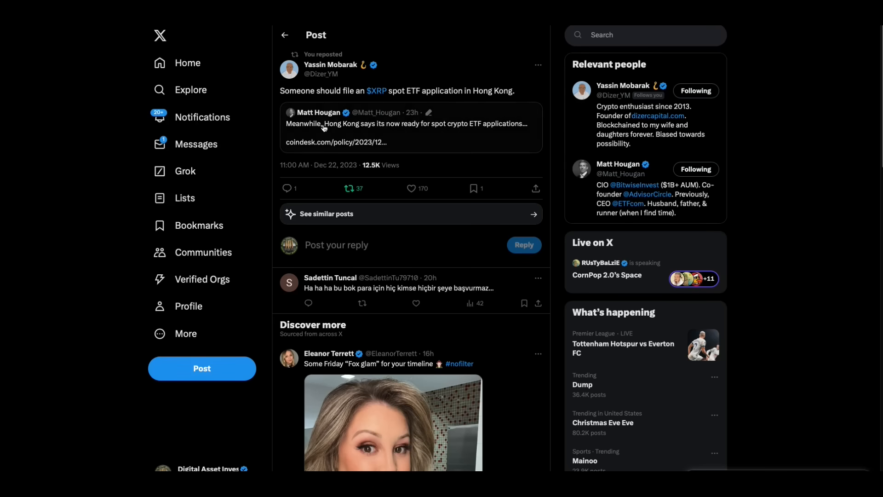
{"action": "mouse_move", "coordinate": [451, 151]}
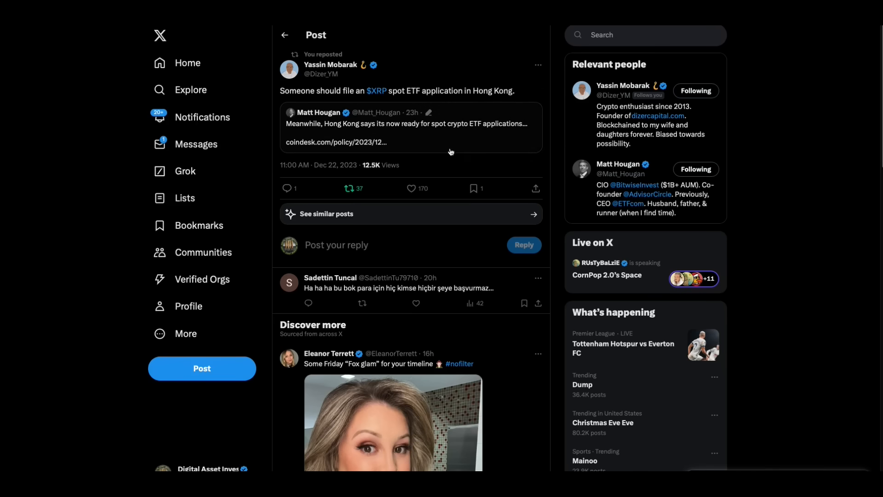
{"action": "mouse_move", "coordinate": [489, 147]}
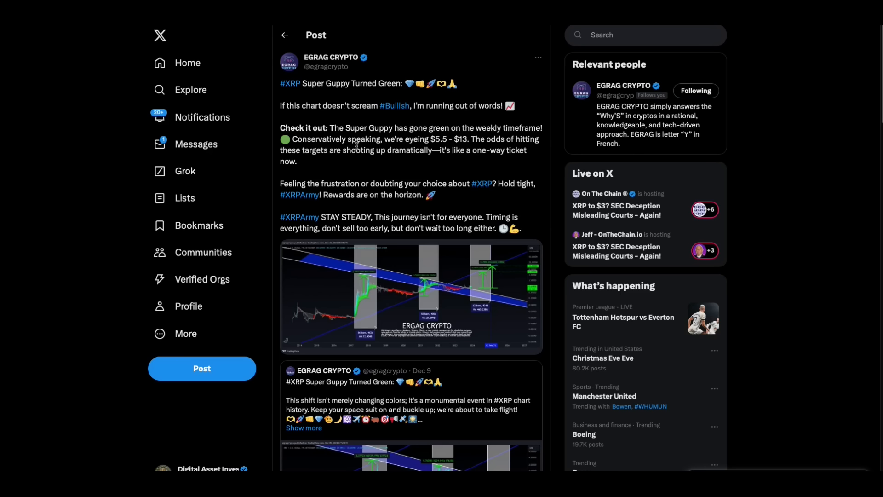
{"action": "mouse_move", "coordinate": [340, 166]}
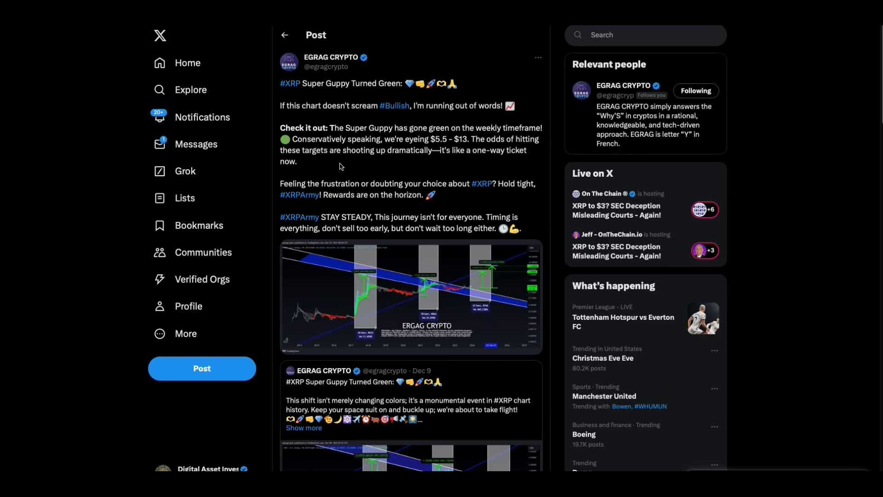
{"action": "mouse_move", "coordinate": [532, 166]}
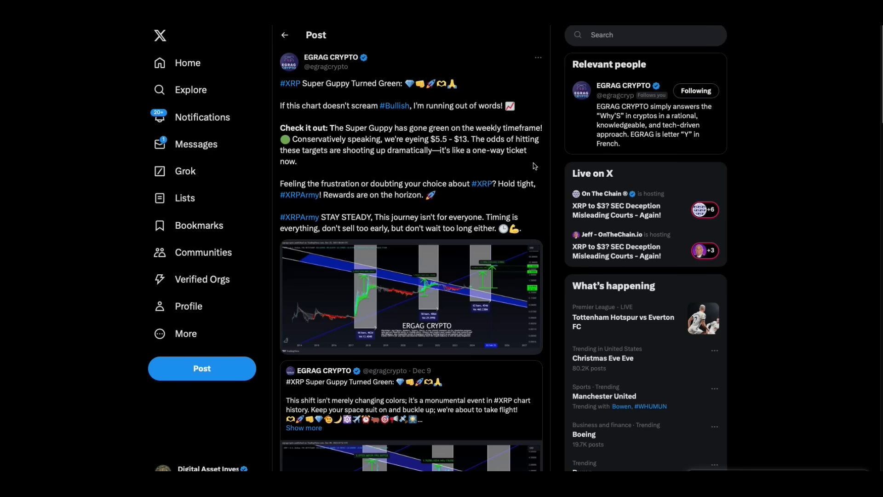
{"action": "mouse_move", "coordinate": [585, 120]}
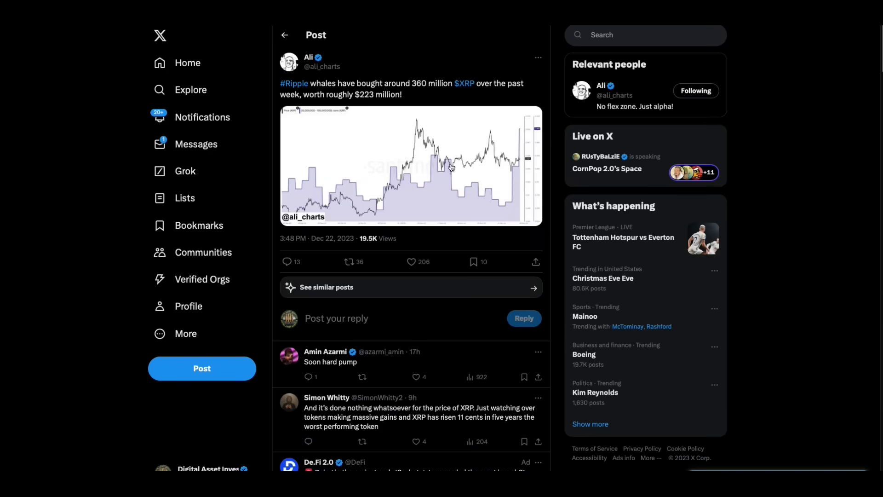
{"action": "mouse_move", "coordinate": [415, 101]}
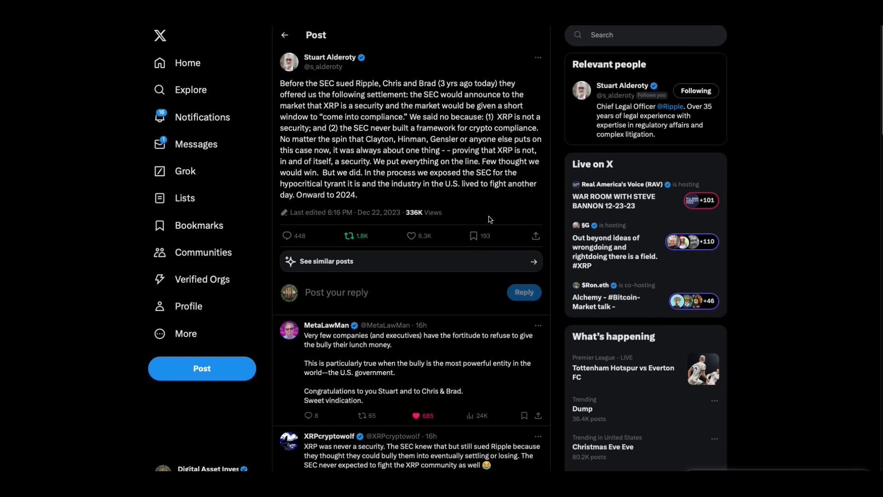
{"action": "mouse_move", "coordinate": [492, 219]}
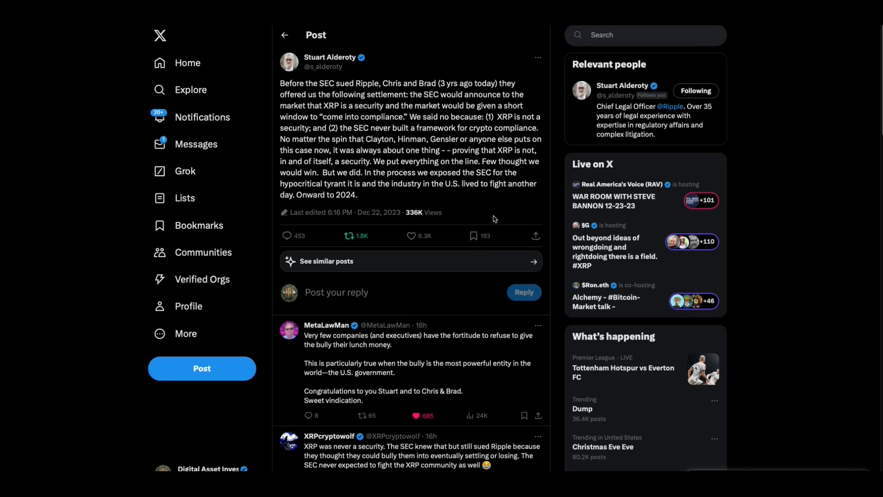
{"action": "mouse_move", "coordinate": [480, 211]}
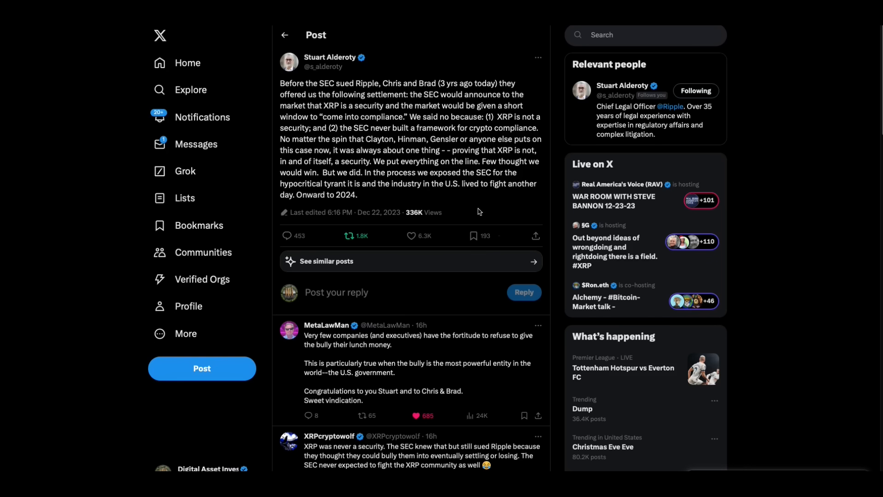
{"action": "mouse_move", "coordinate": [482, 214]}
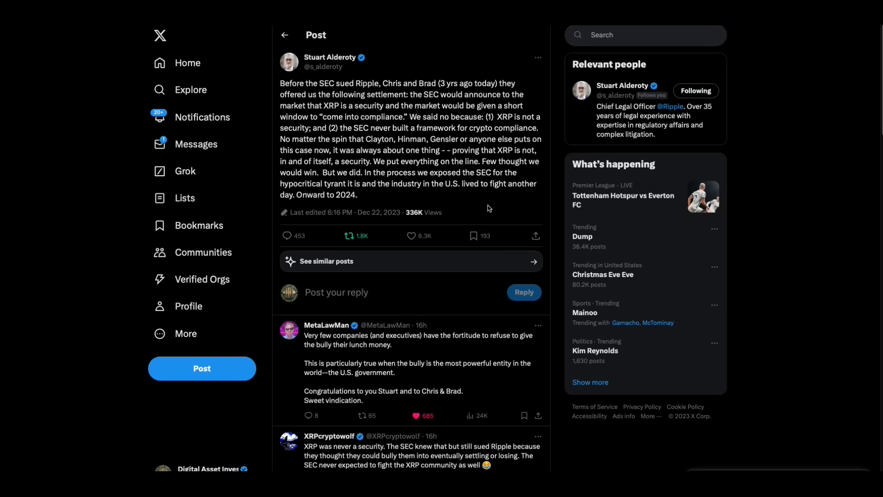
{"action": "mouse_move", "coordinate": [505, 210]}
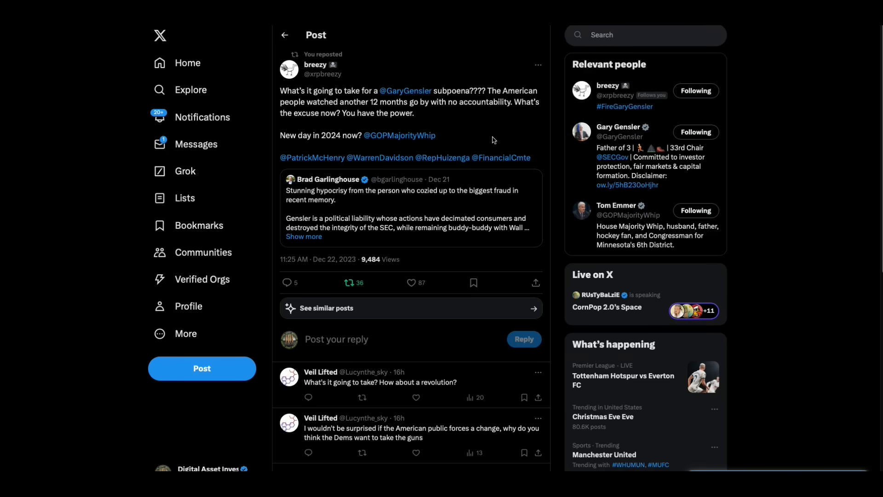
{"action": "mouse_move", "coordinate": [483, 133]}
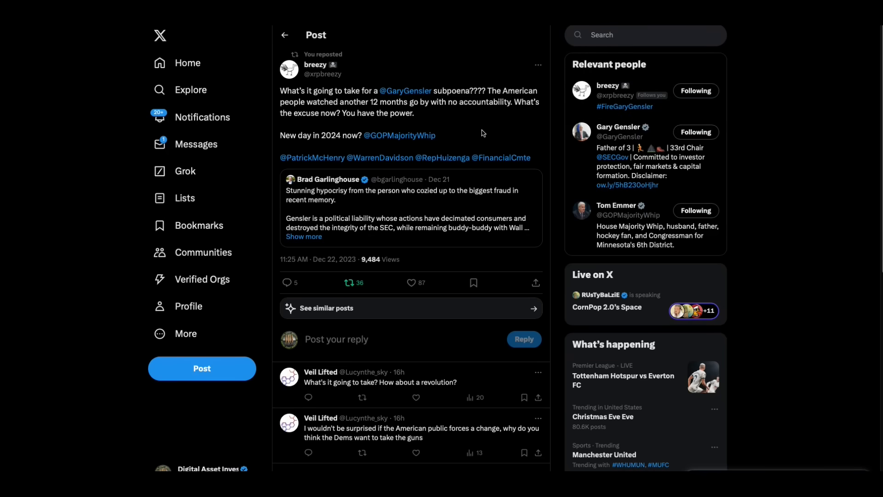
Step: Open the reposted breezy post about subpoenaing Gary Gensler and read it
{"action": "left_click", "coordinate": [408, 282]}
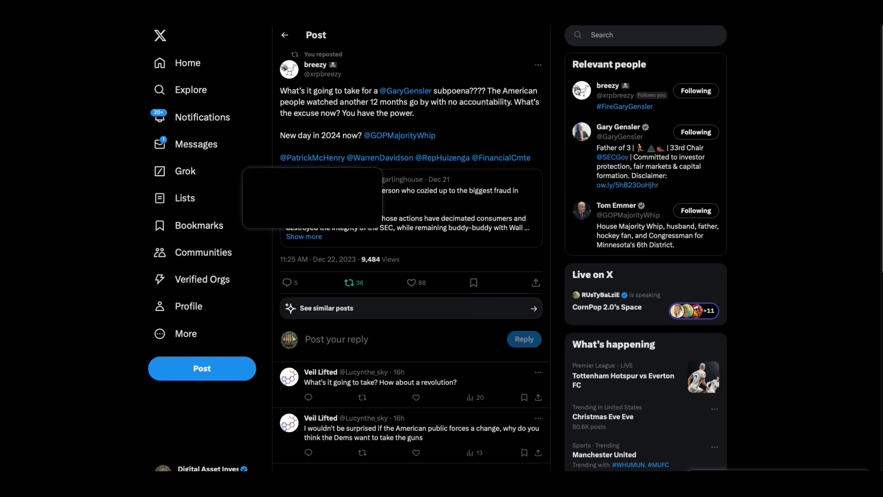
{"action": "mouse_move", "coordinate": [380, 157]}
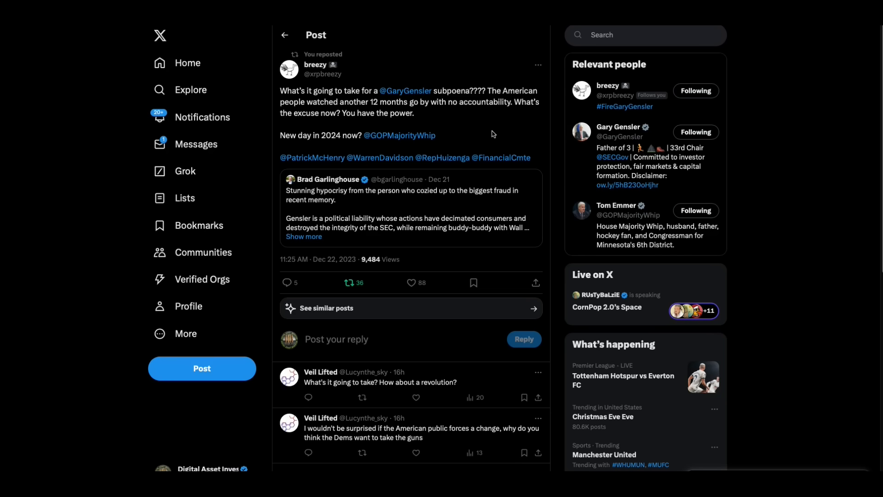
{"action": "mouse_move", "coordinate": [525, 184]}
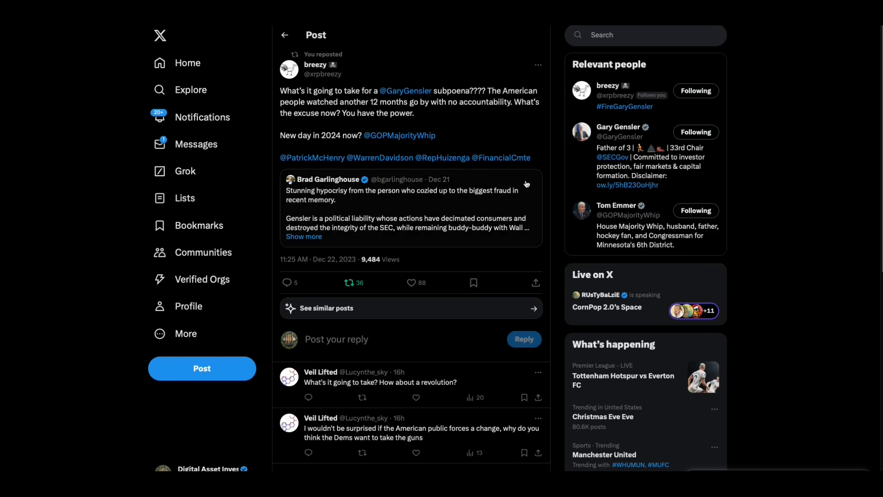
{"action": "mouse_move", "coordinate": [545, 183]}
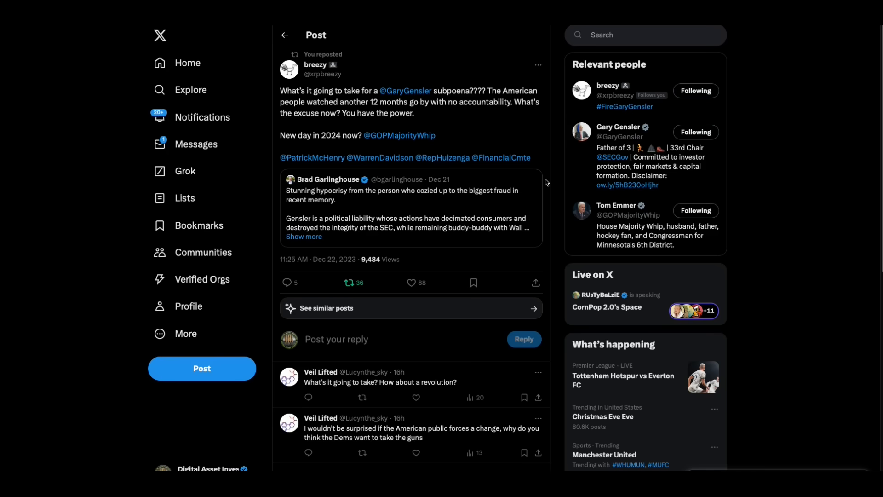
{"action": "mouse_move", "coordinate": [547, 116]}
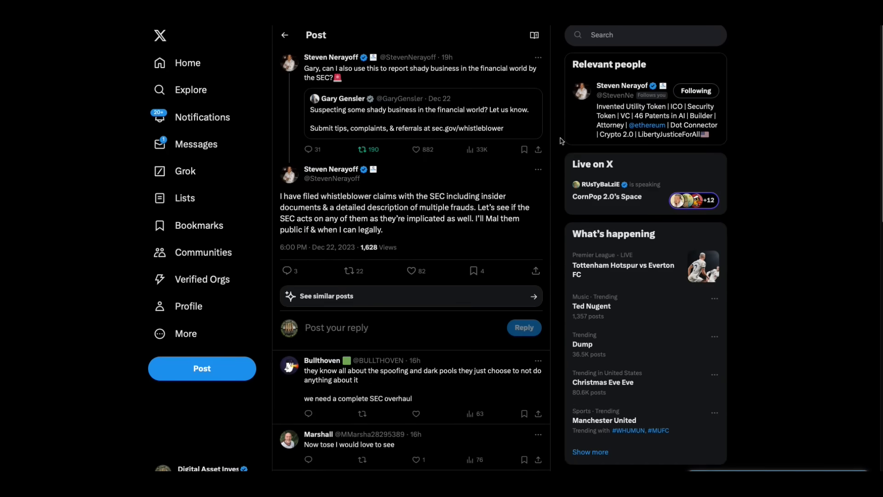
{"action": "mouse_move", "coordinate": [558, 140]}
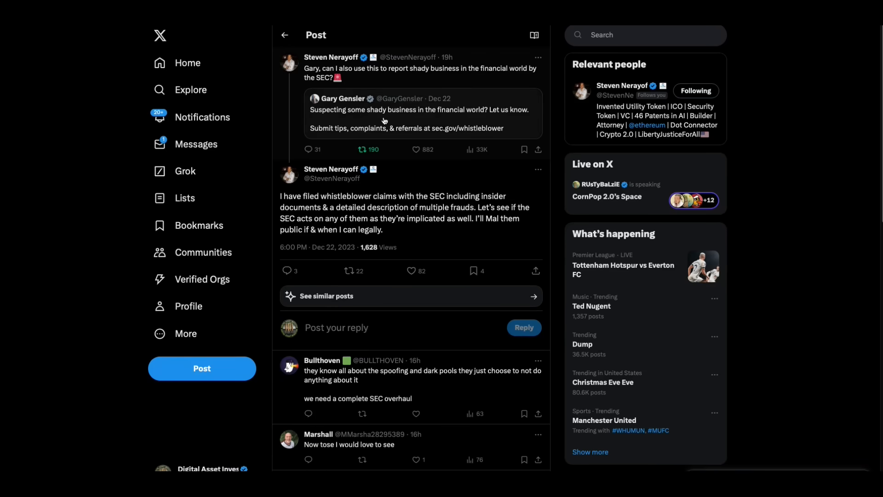
{"action": "mouse_move", "coordinate": [515, 127]}
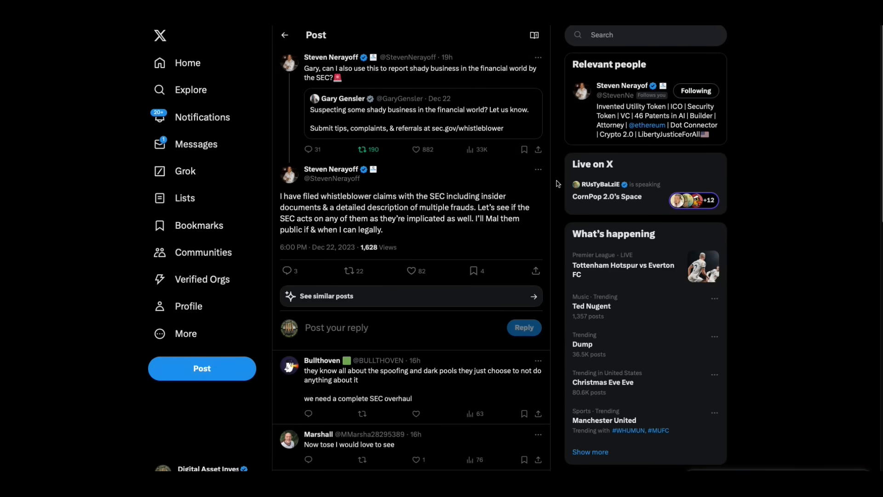
{"action": "mouse_move", "coordinate": [549, 130]}
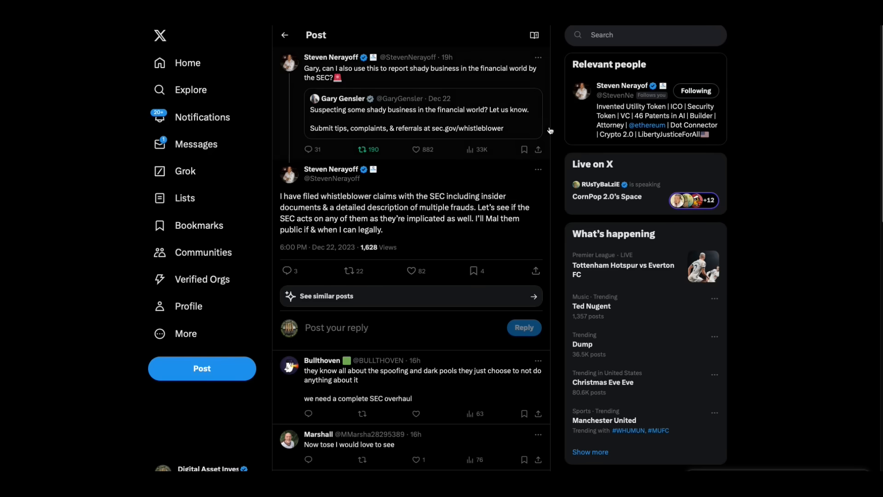
{"action": "mouse_move", "coordinate": [550, 115]}
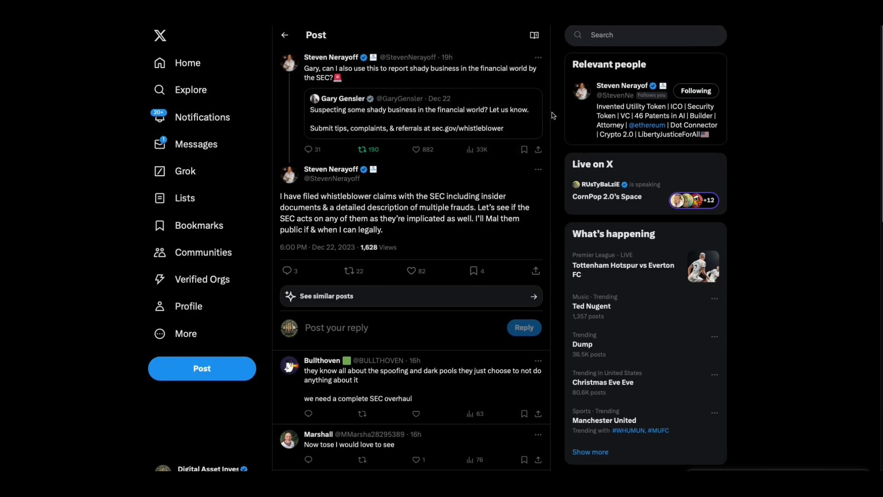
{"action": "mouse_move", "coordinate": [441, 238]}
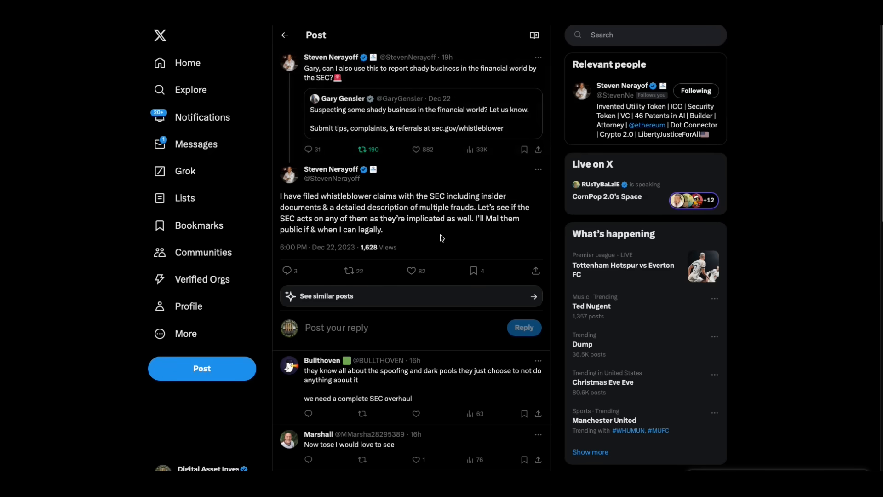
{"action": "mouse_move", "coordinate": [473, 238]}
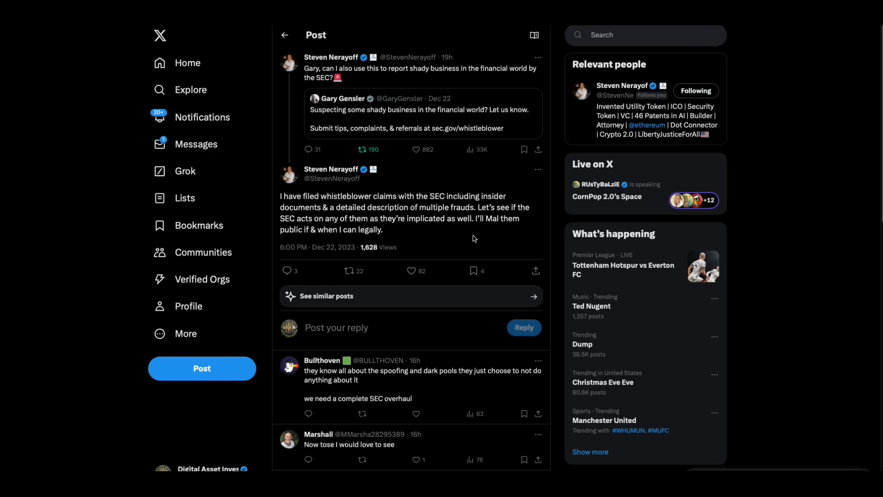
{"action": "mouse_move", "coordinate": [410, 239]}
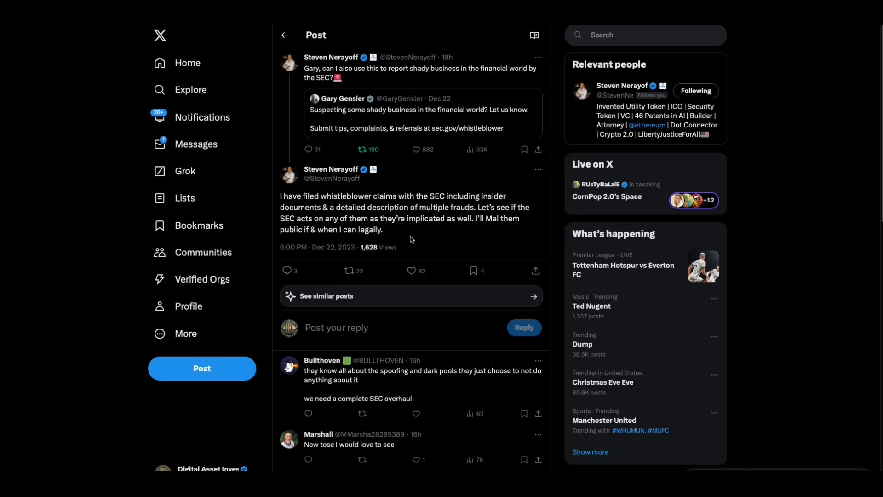
{"action": "mouse_move", "coordinate": [466, 234]}
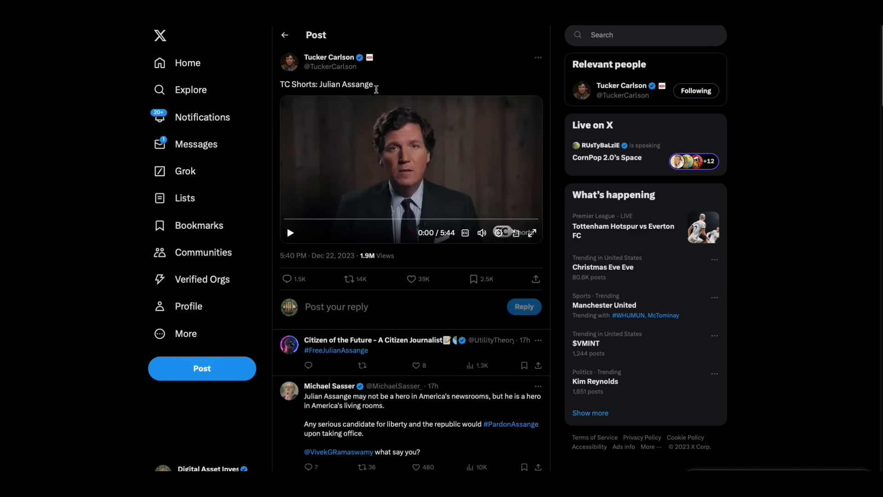
Step: Open Tucker Carlson's 'TC Shorts: Julian Assange' video post
{"action": "double_click", "coordinate": [346, 85]}
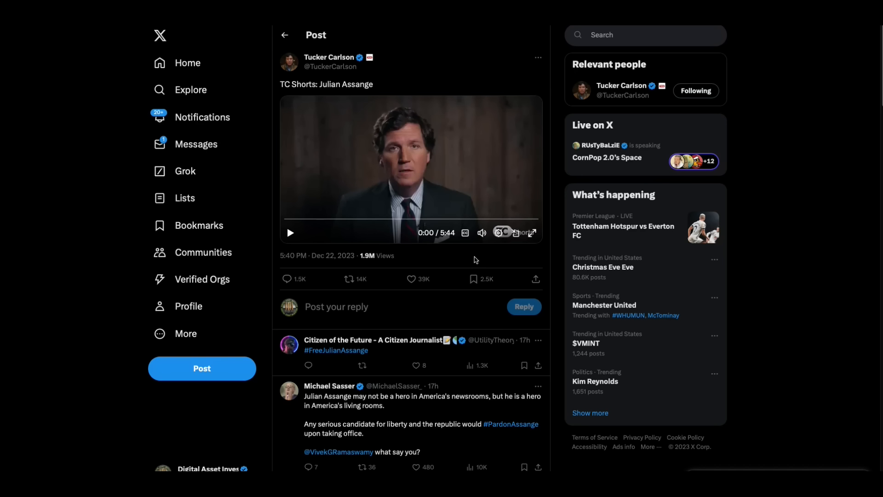
{"action": "mouse_move", "coordinate": [540, 312]}
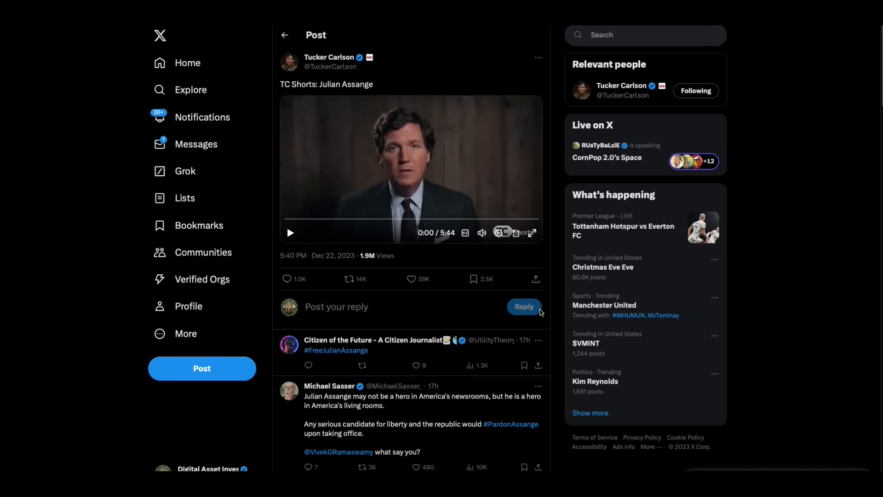
{"action": "mouse_move", "coordinate": [557, 337]}
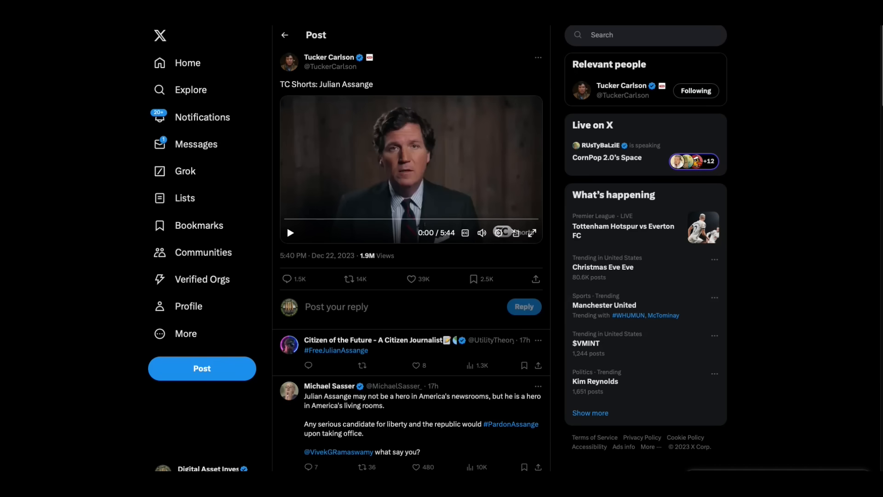
{"action": "mouse_move", "coordinate": [580, 294]}
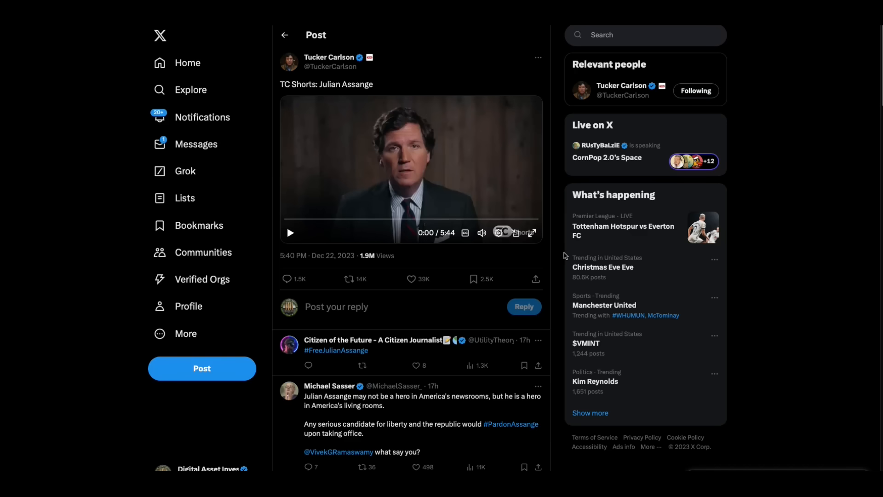
{"action": "mouse_move", "coordinate": [502, 328]}
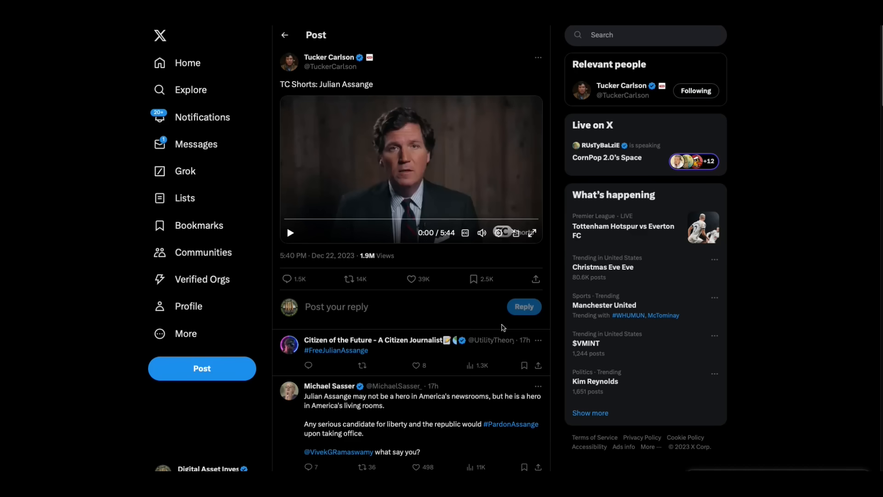